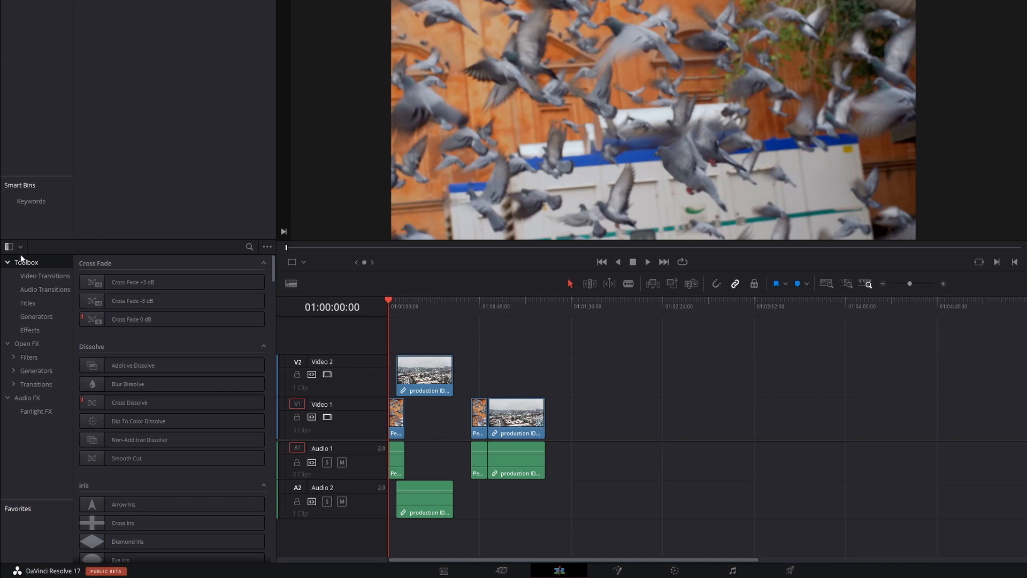
mouse_move(127, 200)
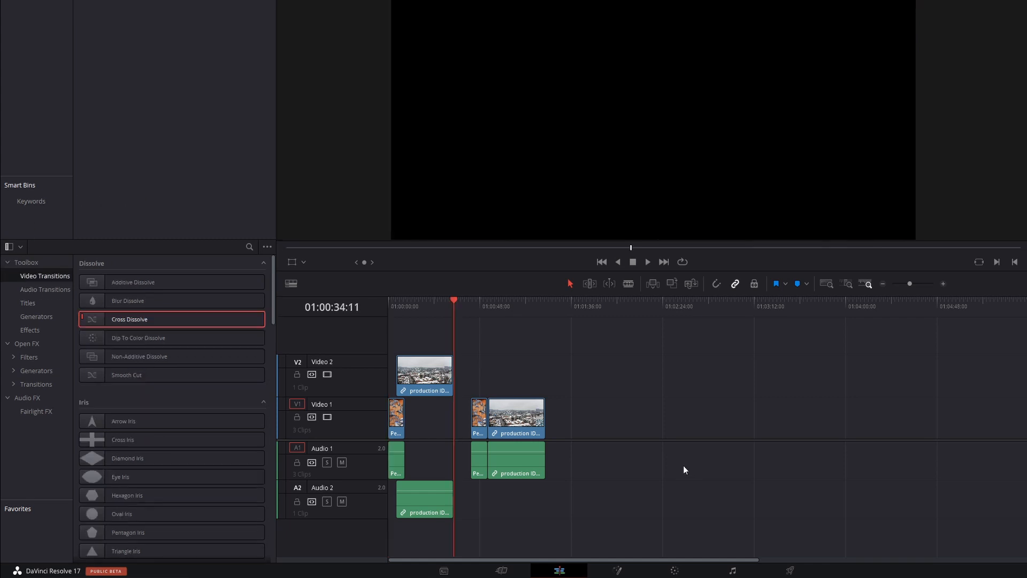
- Zoom the timeline in two steps so the clips widen and their names become readable
left_click(600, 261)
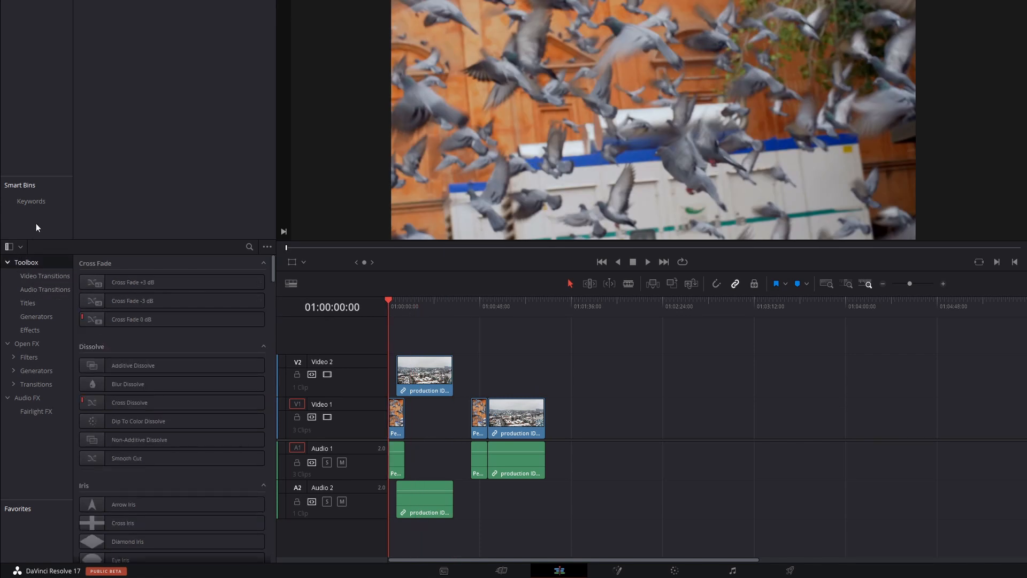
mouse_move(127, 200)
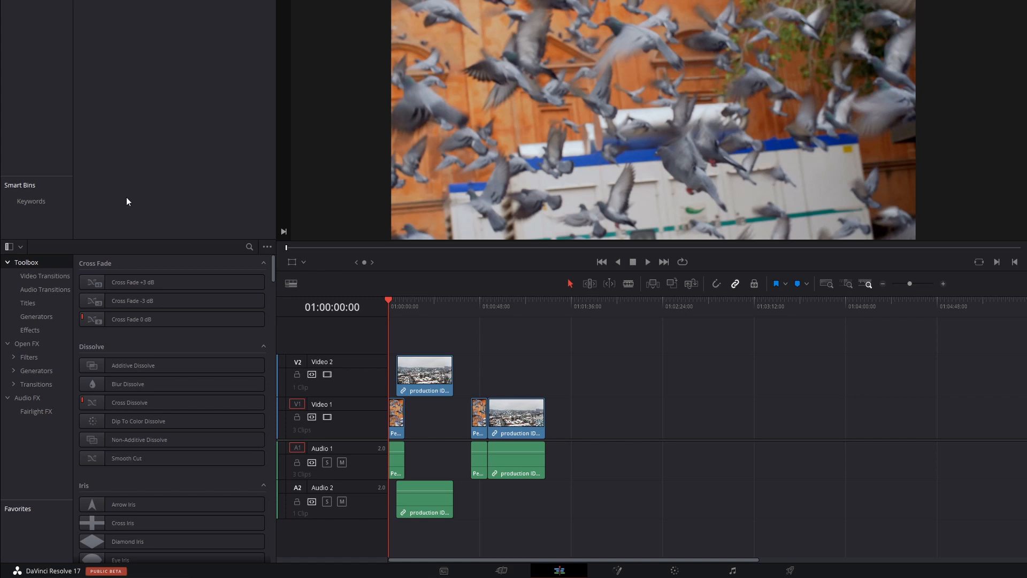
mouse_move(210, 246)
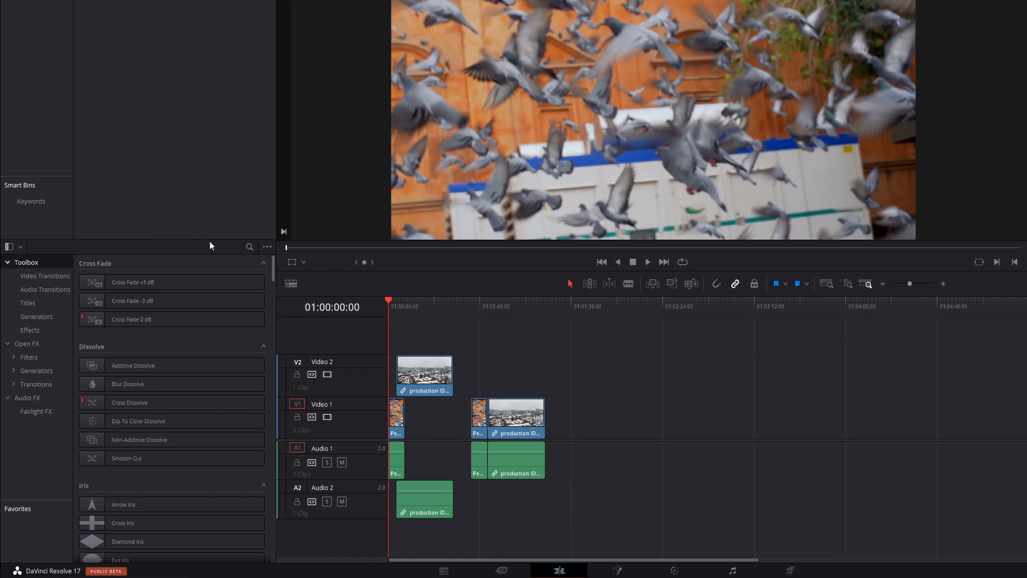
mouse_move(383, 354)
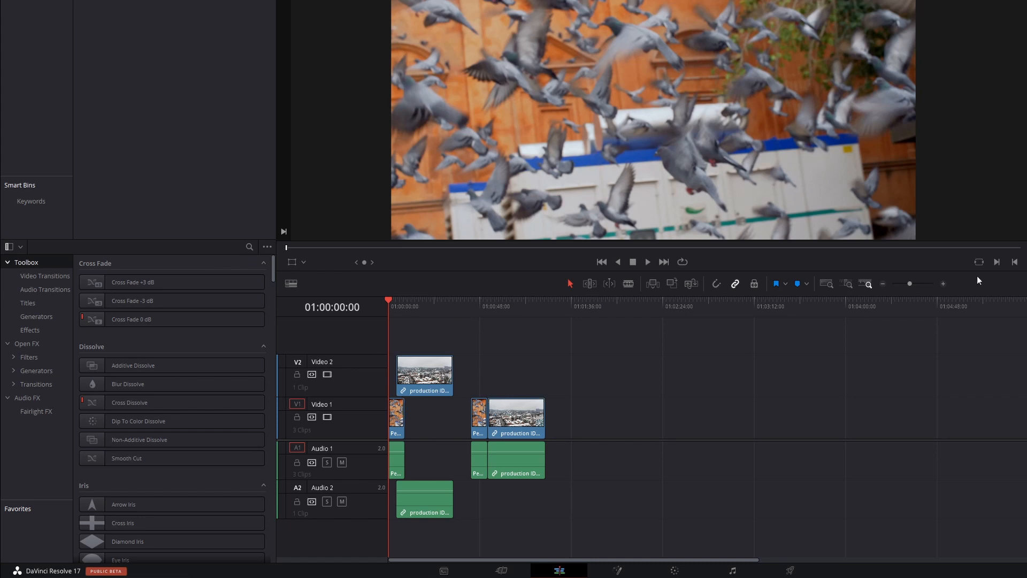
left_click(944, 283)
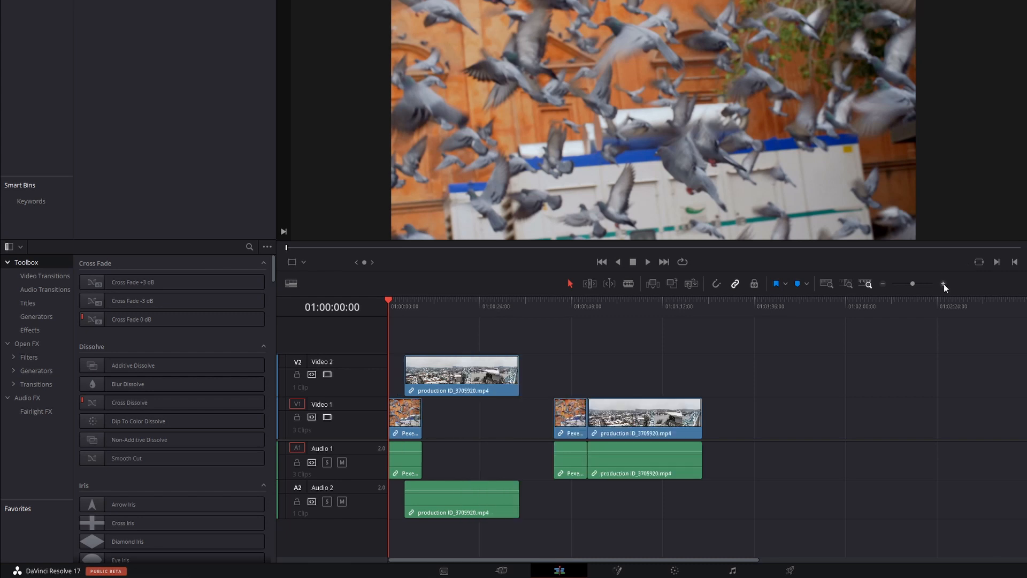
left_click(941, 283)
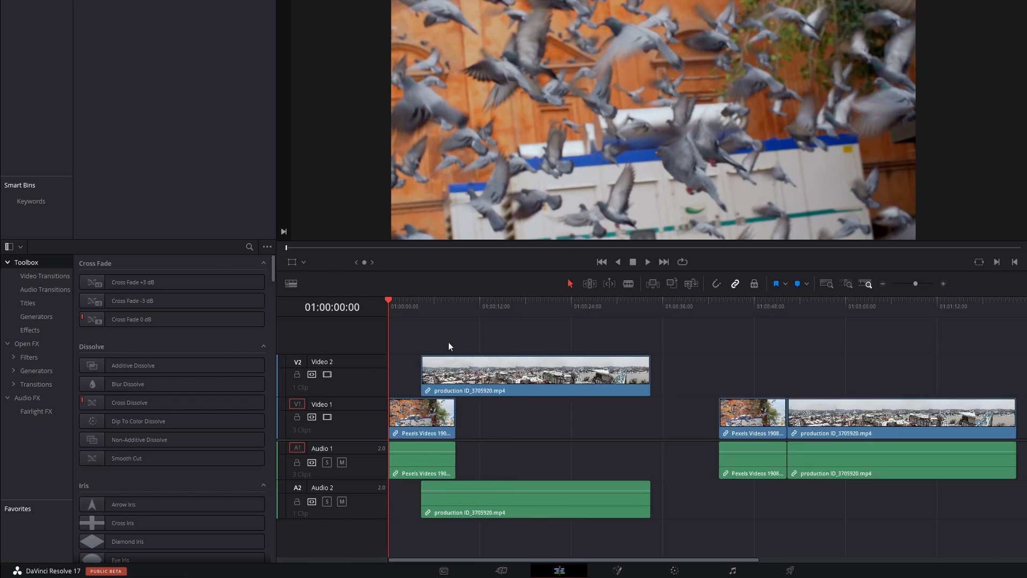
mouse_move(420, 396)
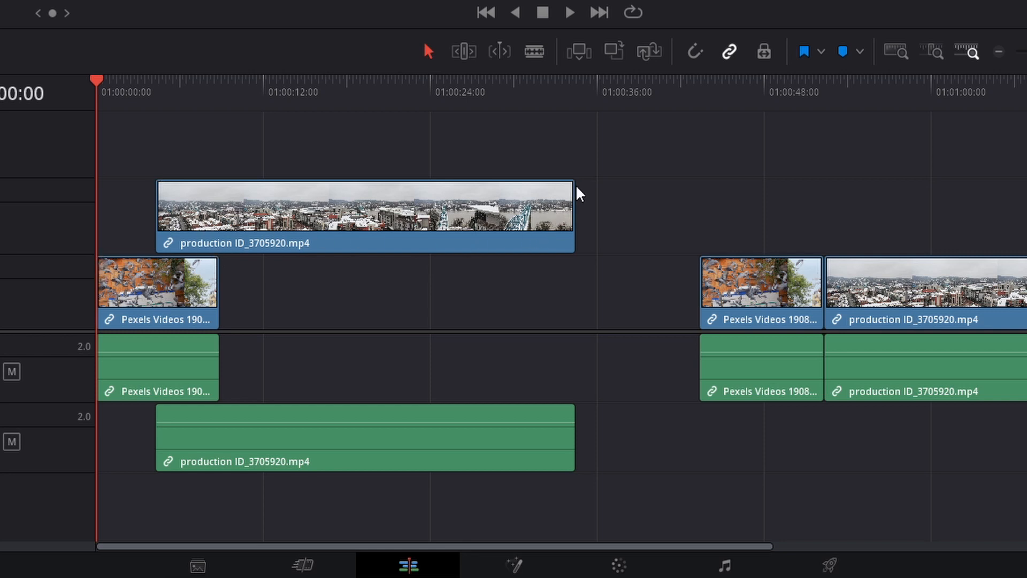
mouse_move(164, 183)
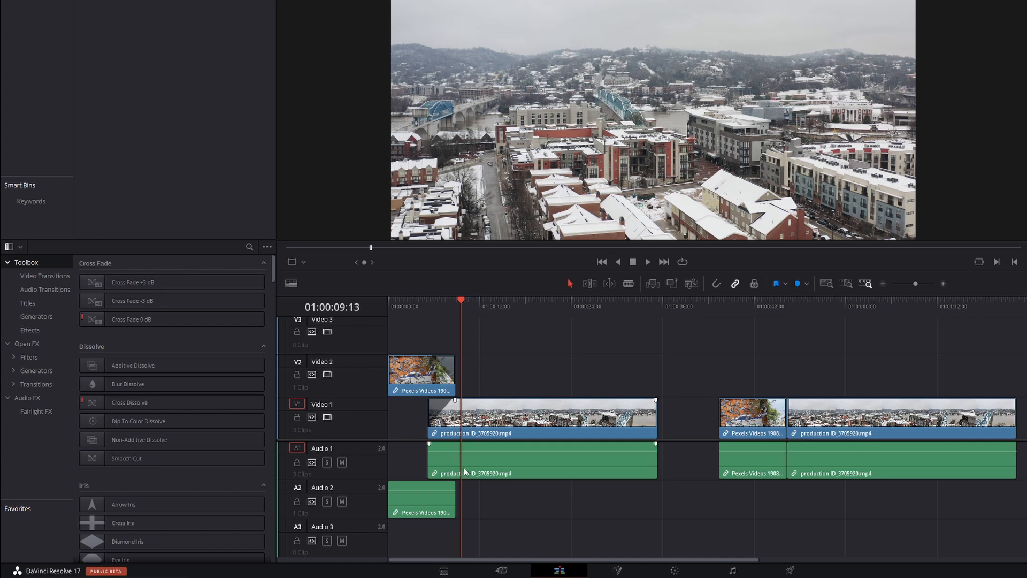
mouse_move(473, 472)
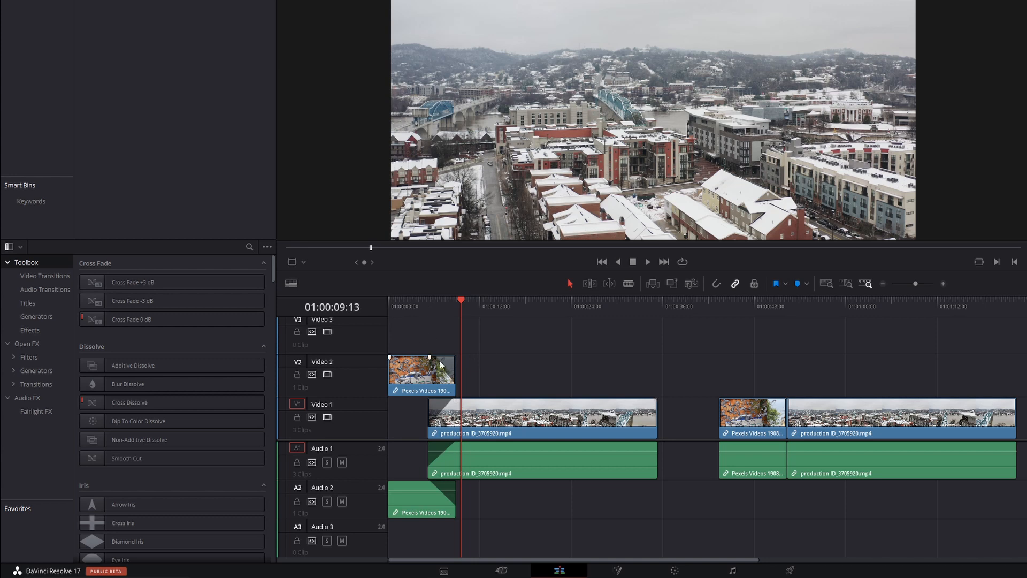
mouse_move(423, 342)
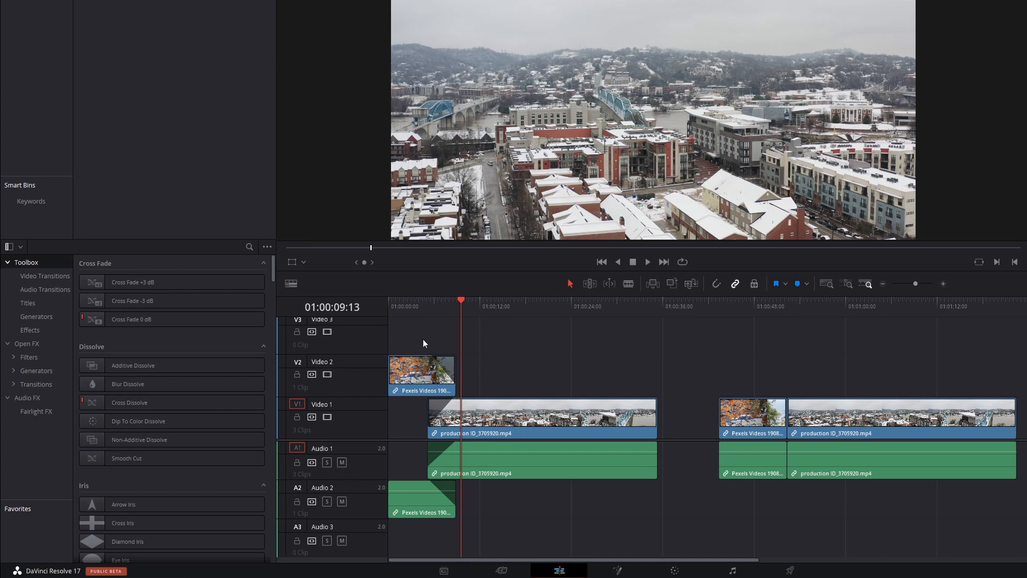
left_click(428, 299)
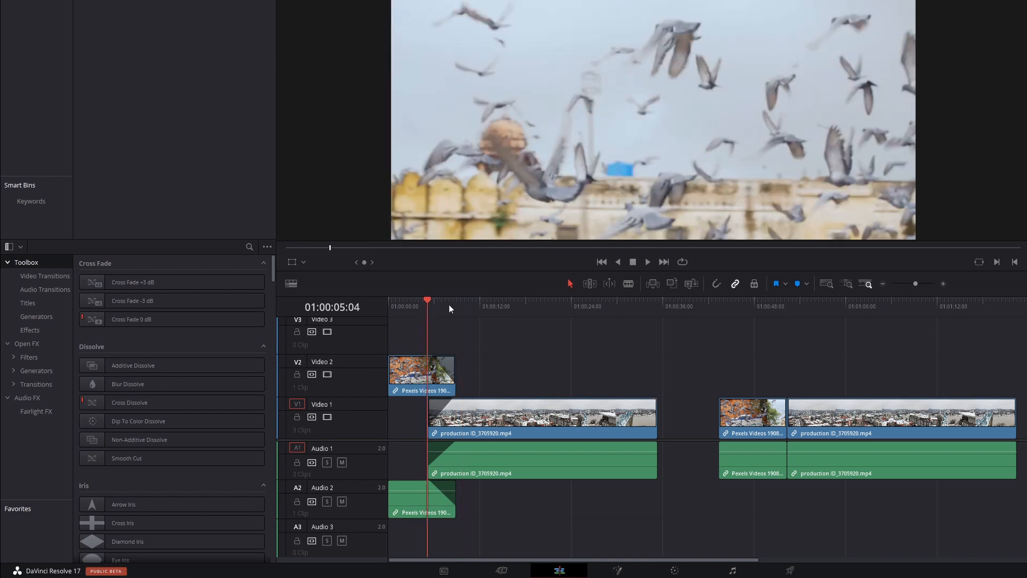
left_click(482, 302)
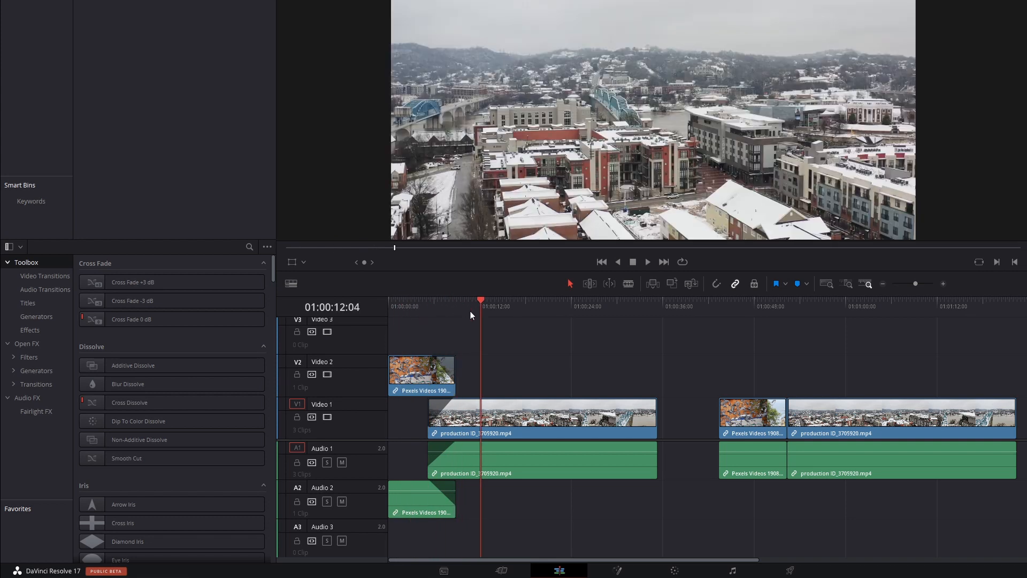
mouse_move(457, 324)
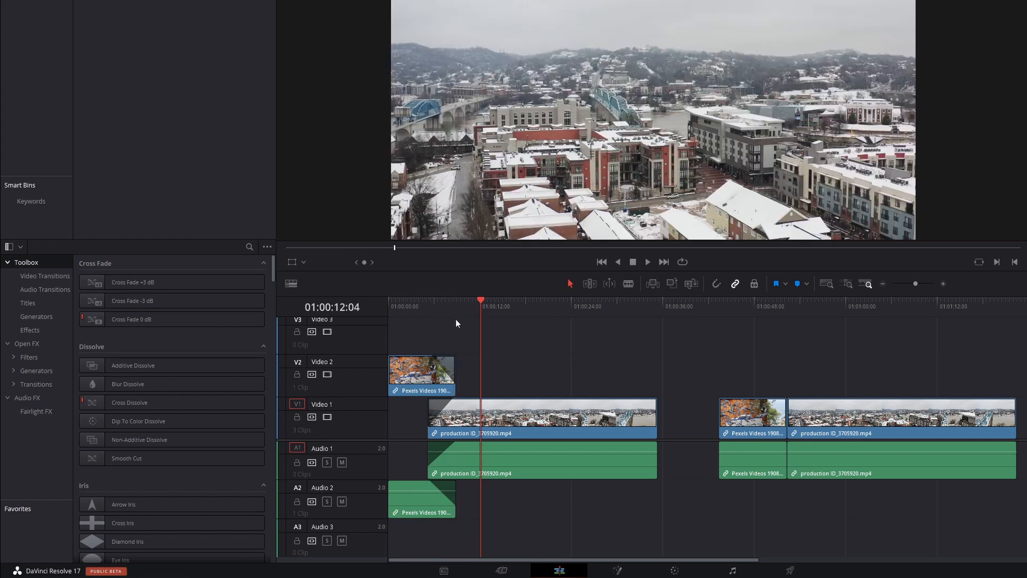
mouse_move(466, 342)
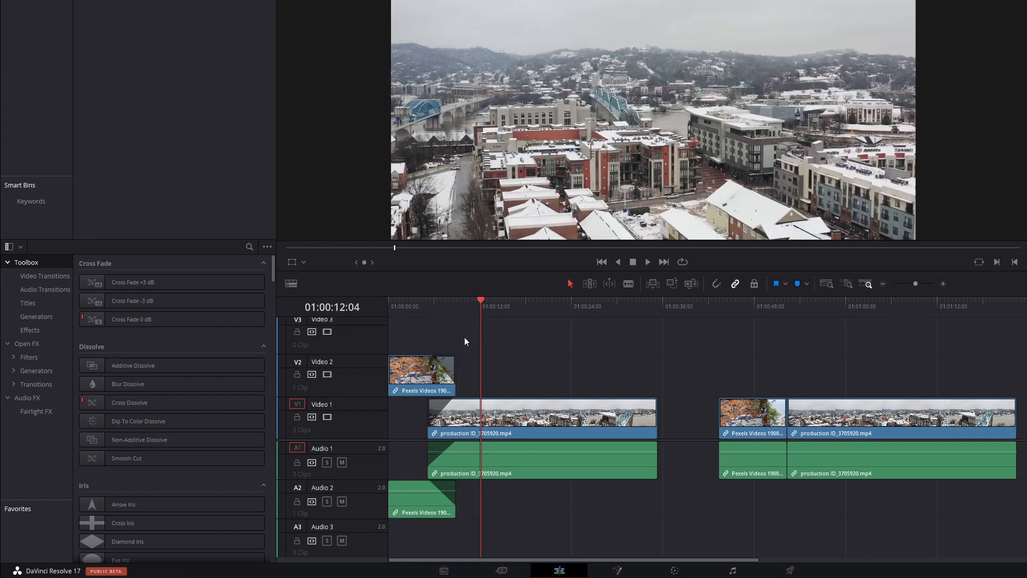
mouse_move(436, 320)
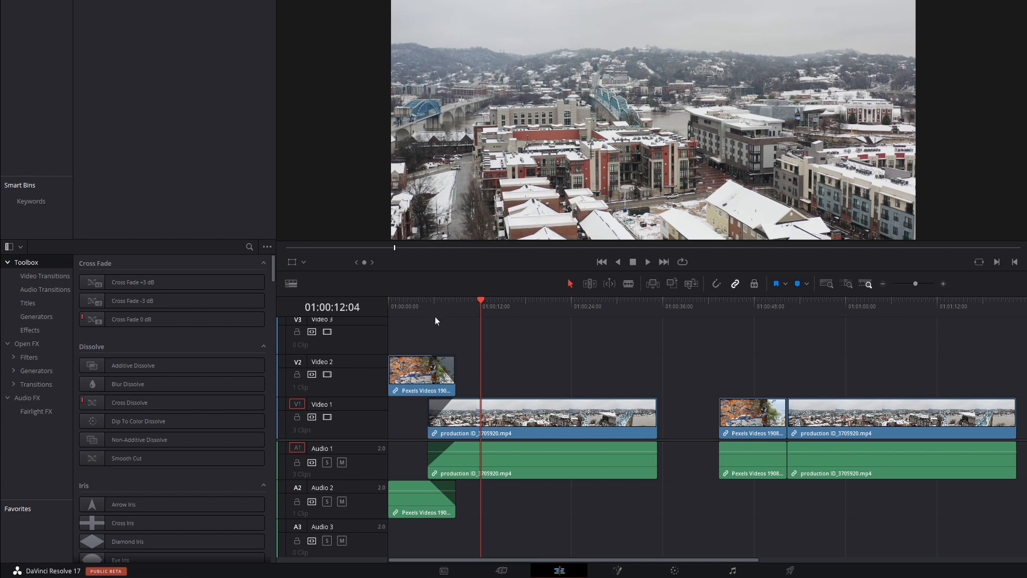
mouse_move(422, 332)
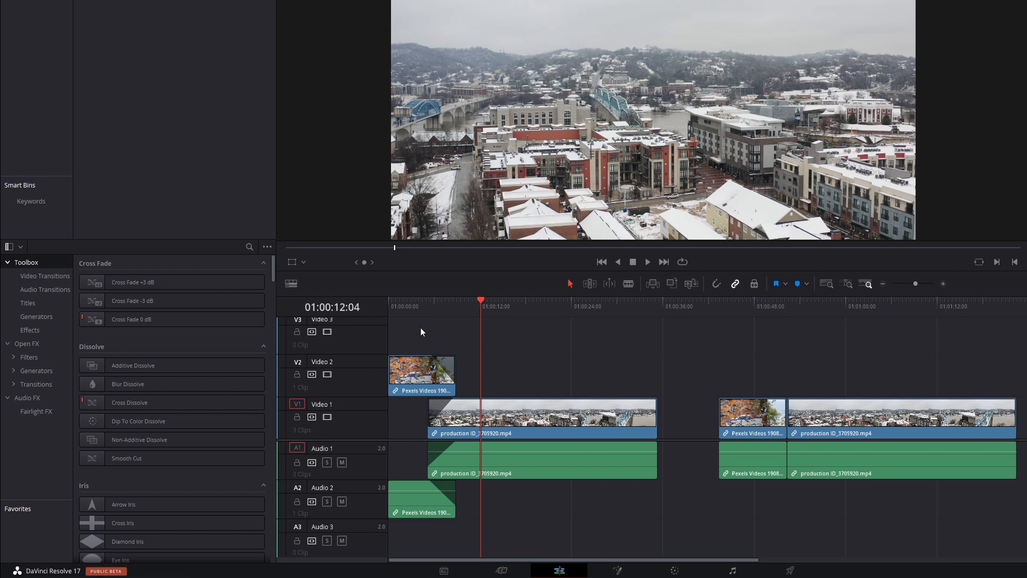
mouse_move(443, 314)
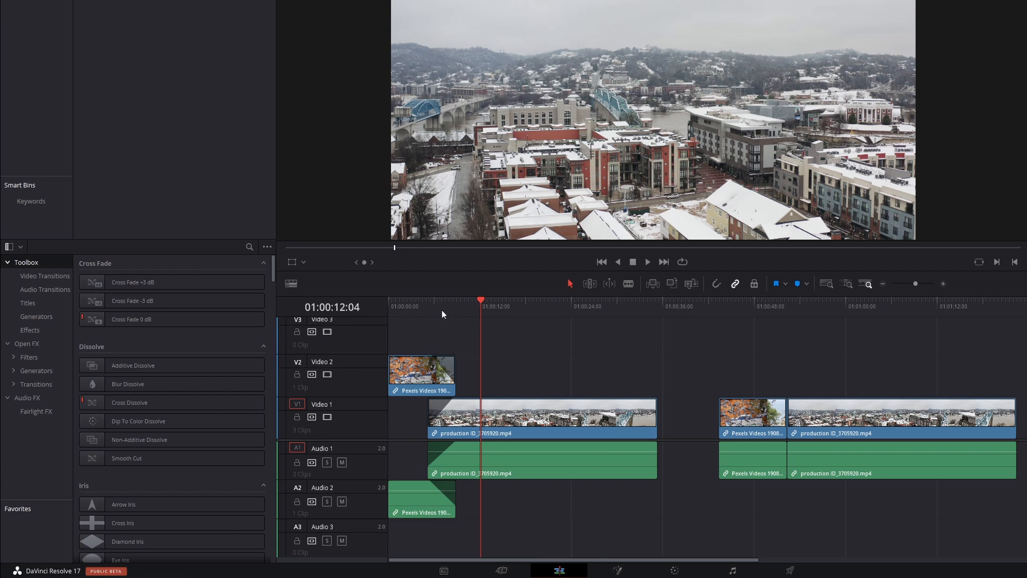
left_click(442, 299)
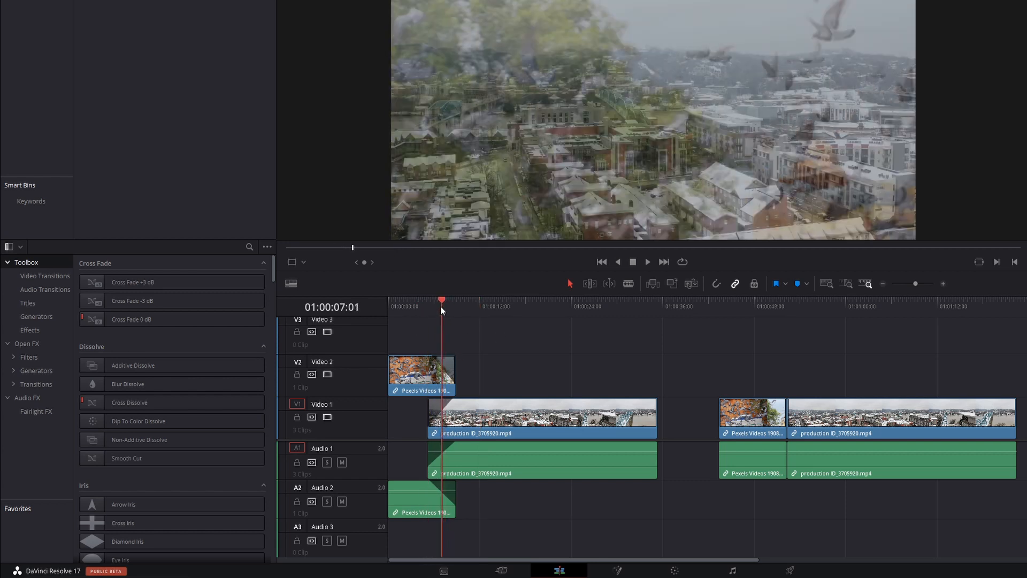
left_click(419, 299)
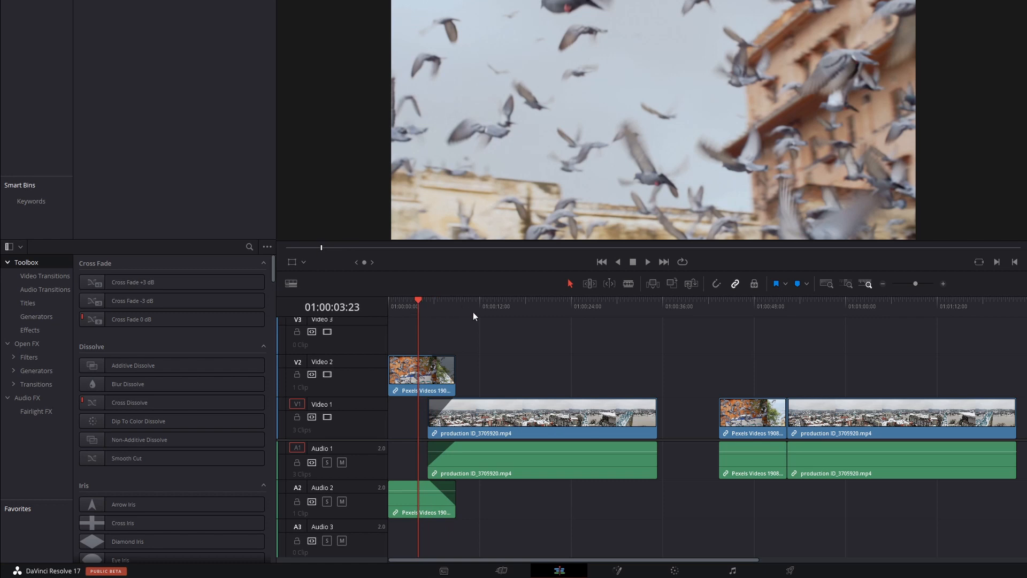
mouse_move(669, 375)
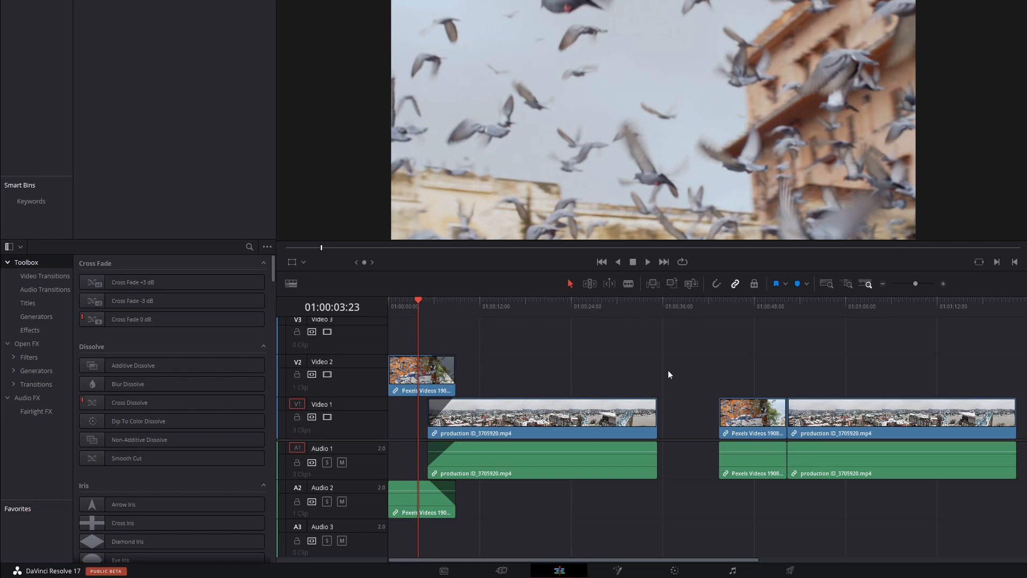
- Scroll the timeline right to reach the second clip pair's cut
scroll("right", 3)
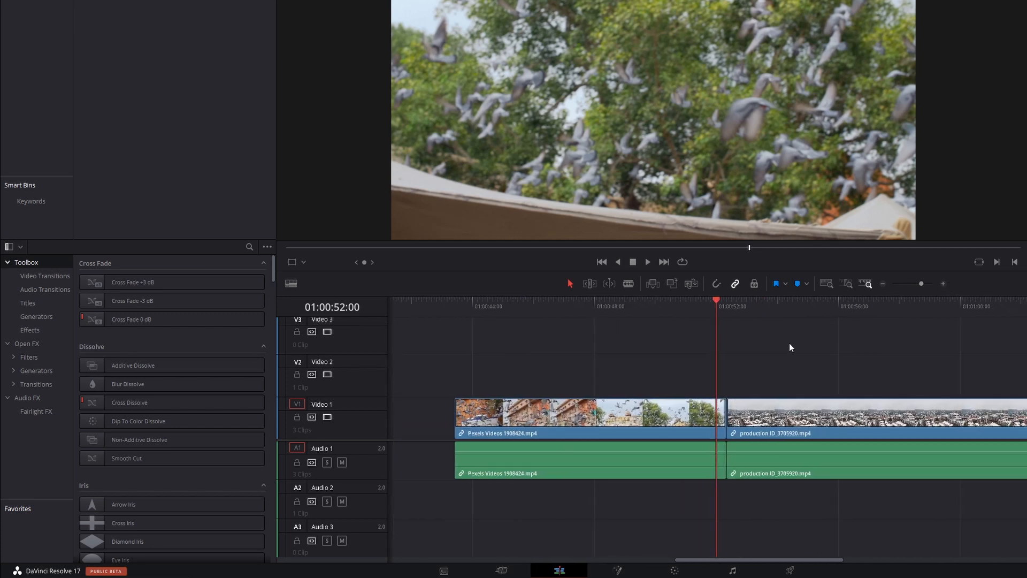
mouse_move(752, 392)
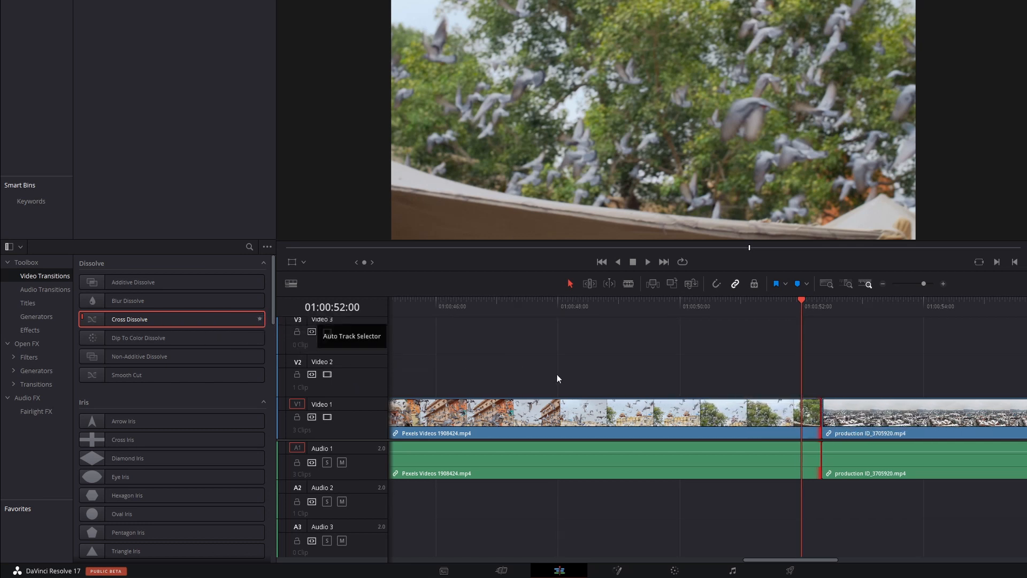
mouse_move(815, 413)
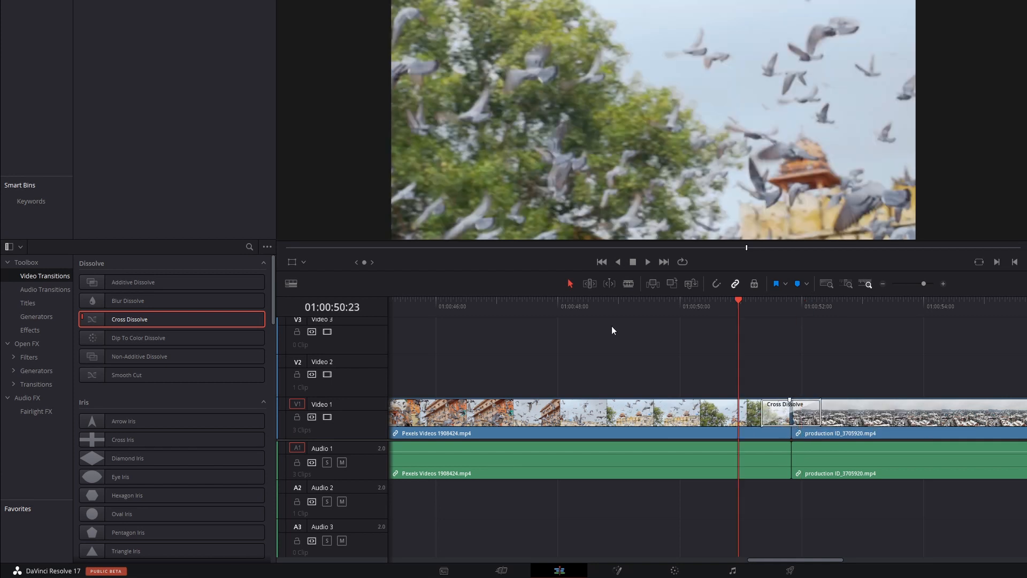
mouse_move(793, 410)
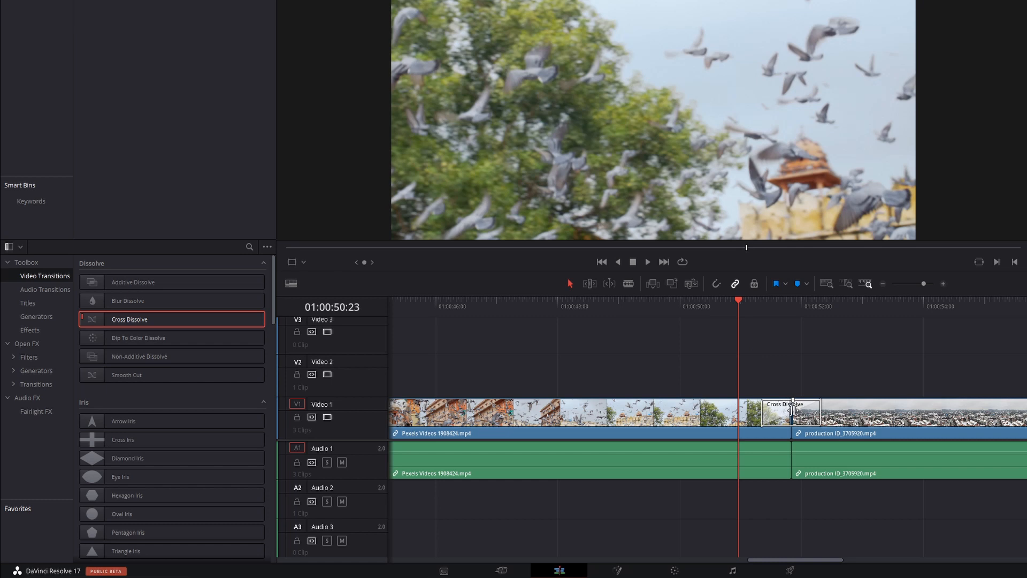
- Move the playhead back on the ruler to replay the new Cross Dissolve
left_click(647, 261)
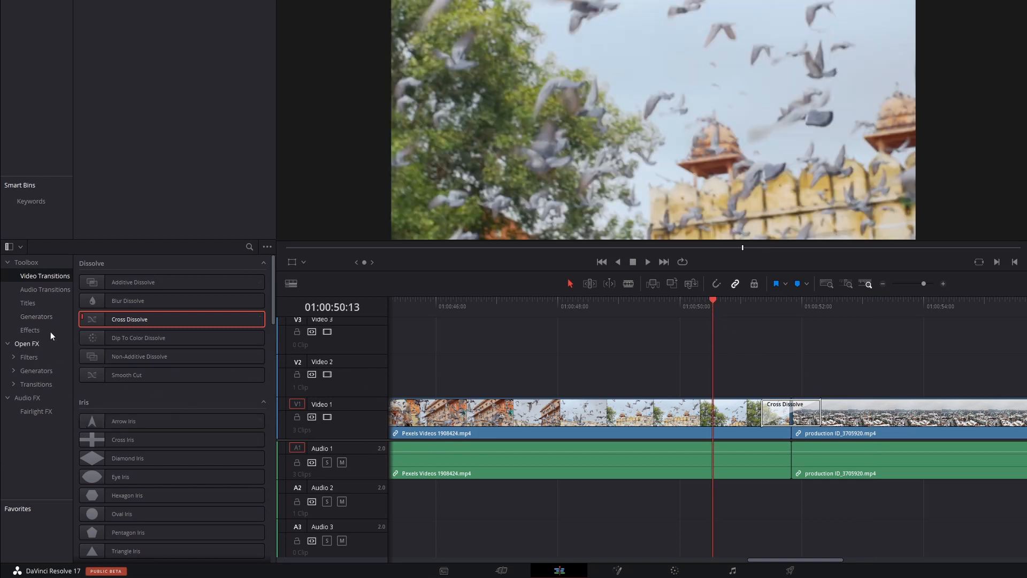
- Apply Cross Fade 0 dB from Audio Transitions to the A1 edit point
left_click(45, 289)
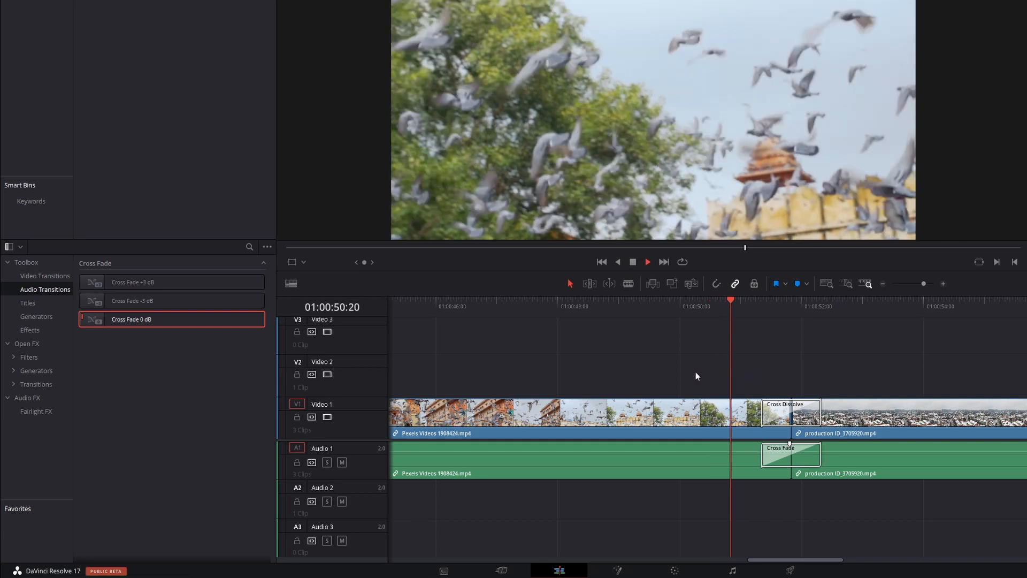
left_click(850, 299)
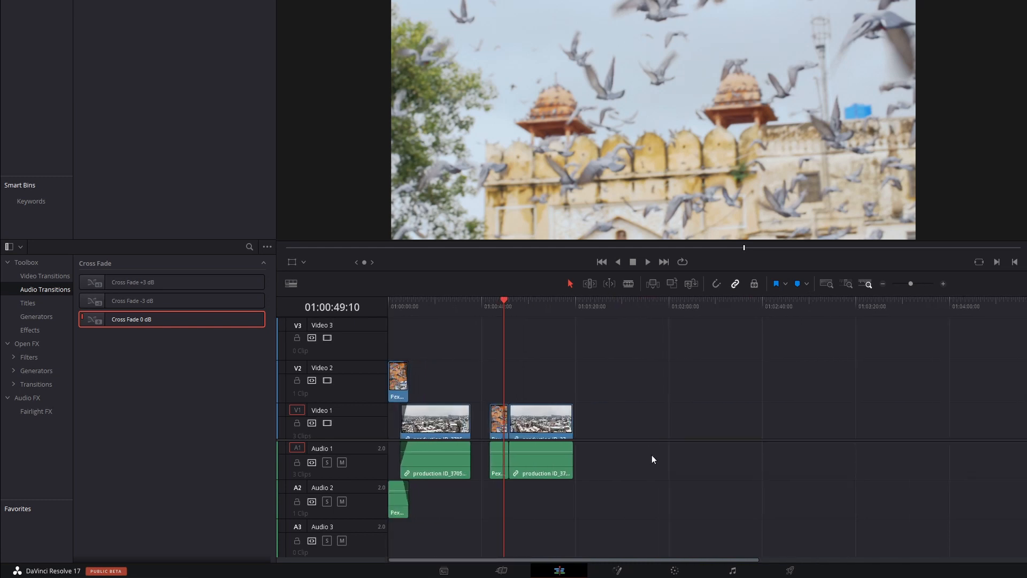
mouse_move(641, 464)
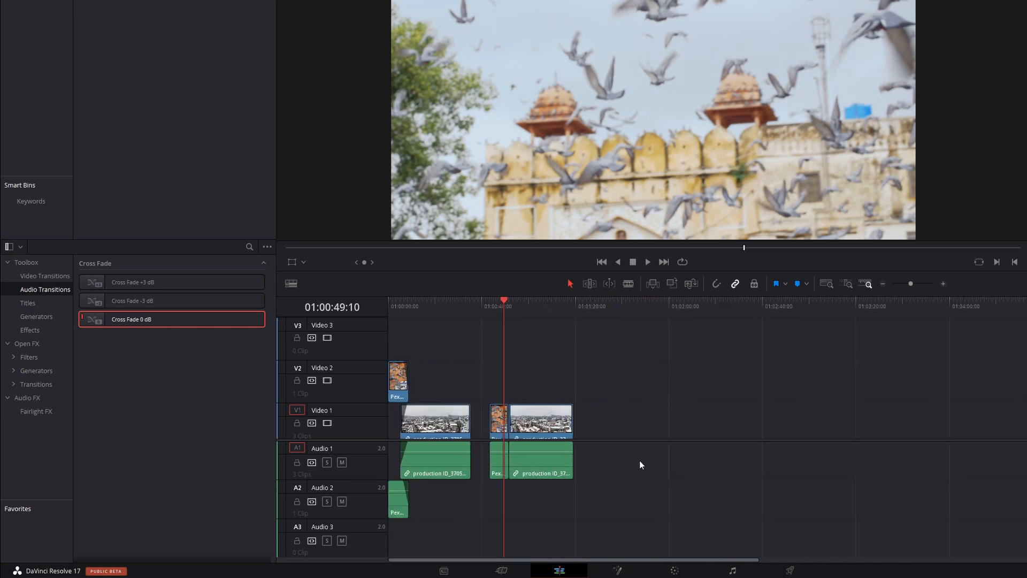
mouse_move(730, 457)
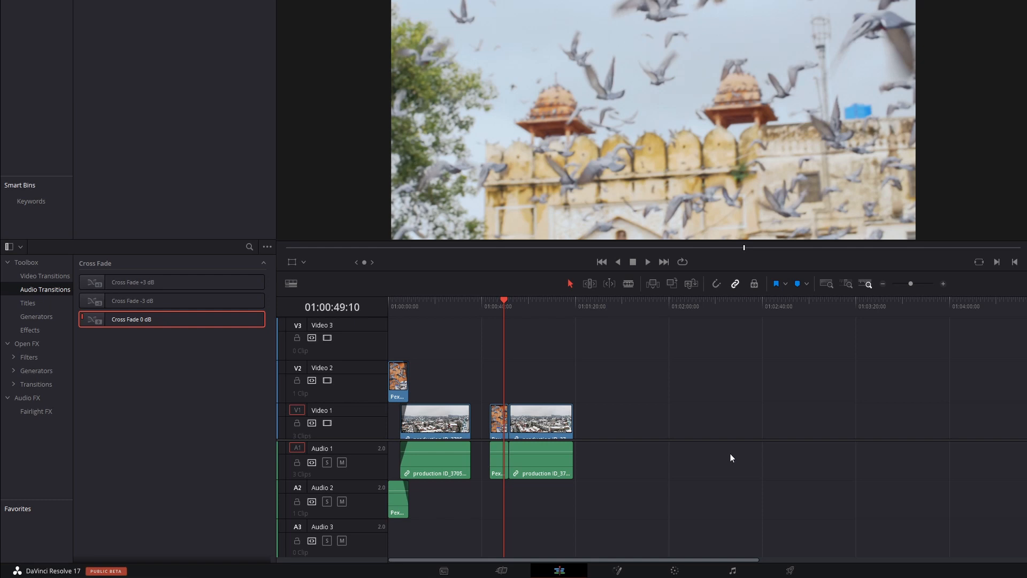
mouse_move(736, 466)
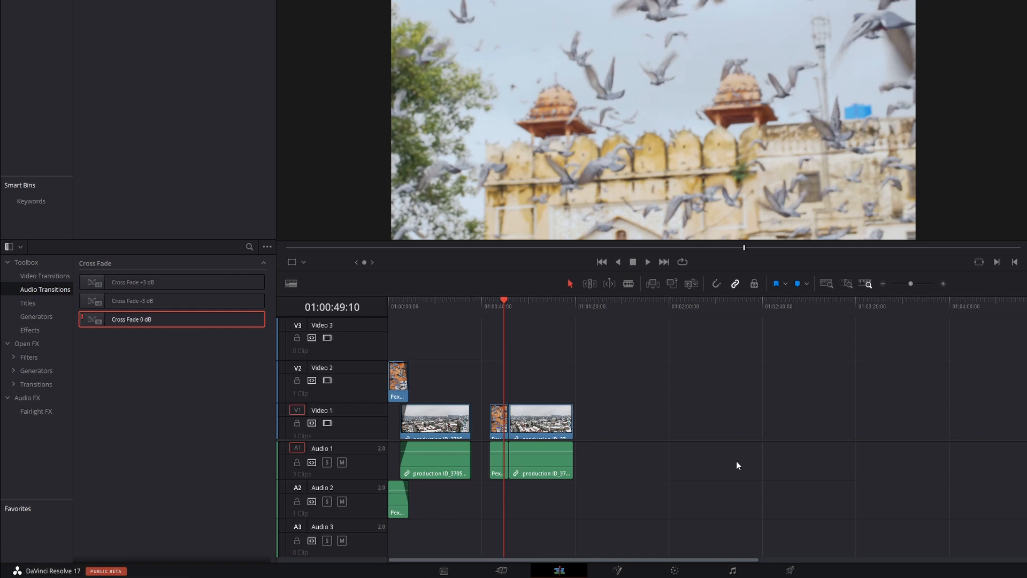
mouse_move(734, 466)
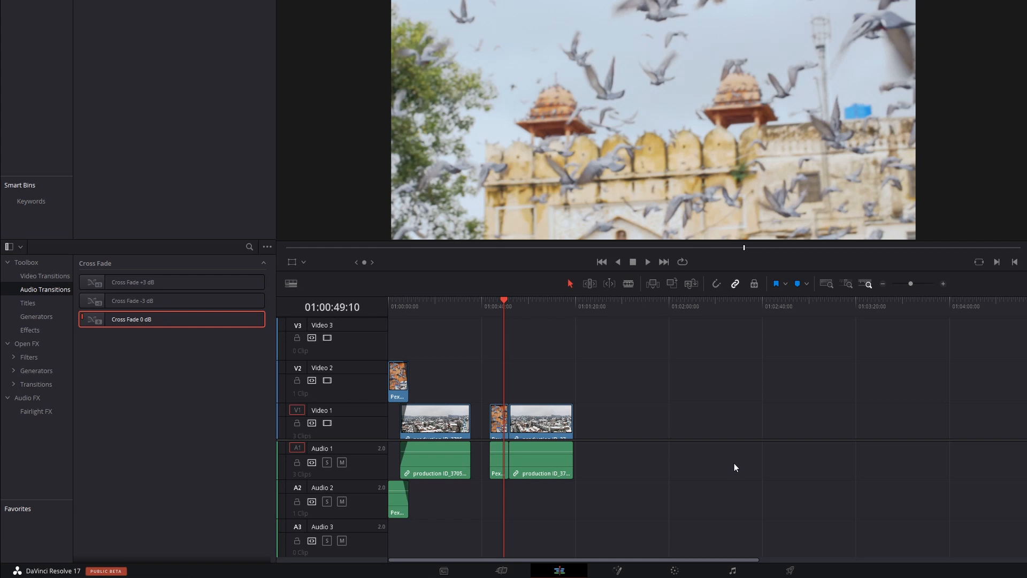
mouse_move(725, 428)
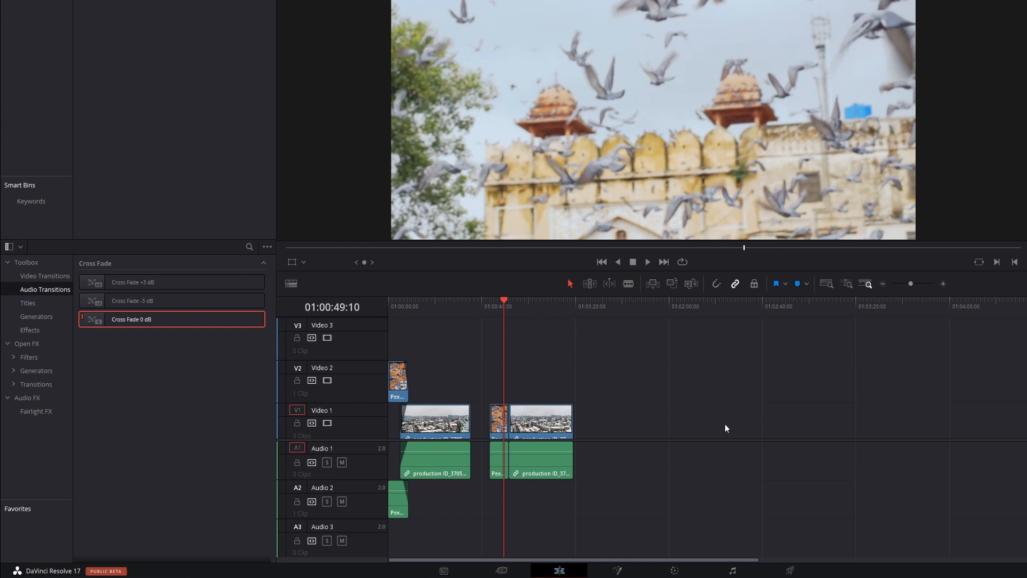
mouse_move(725, 431)
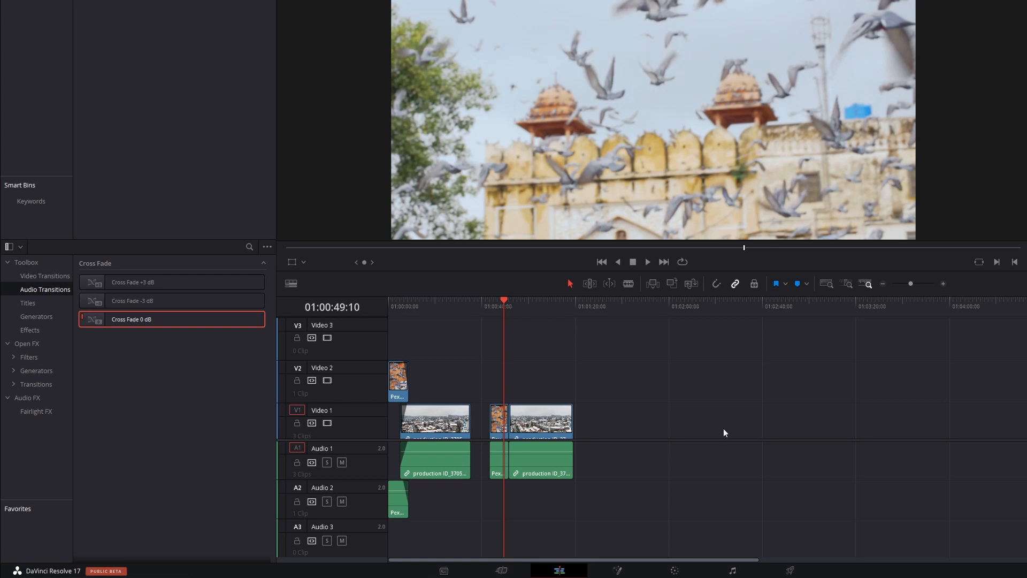